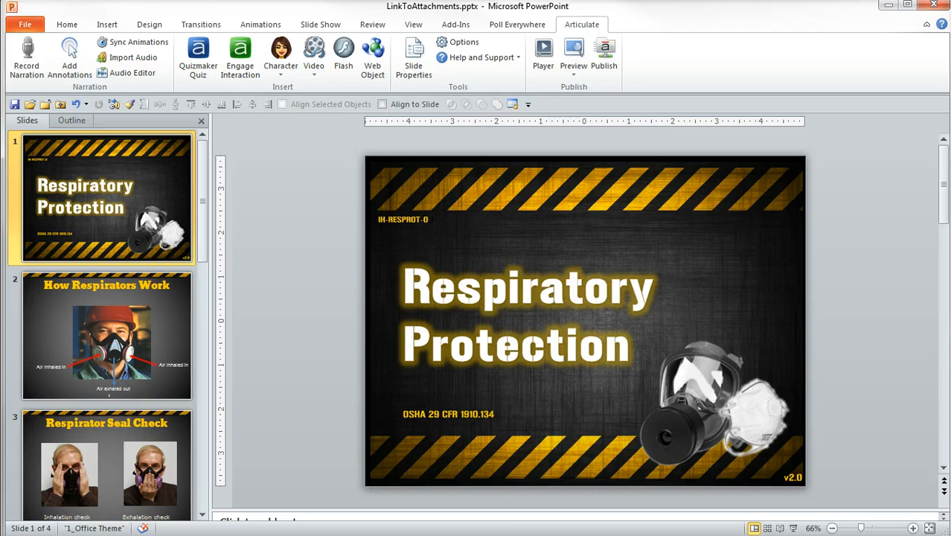
{"action": "mouse_move", "coordinate": [566, 160]}
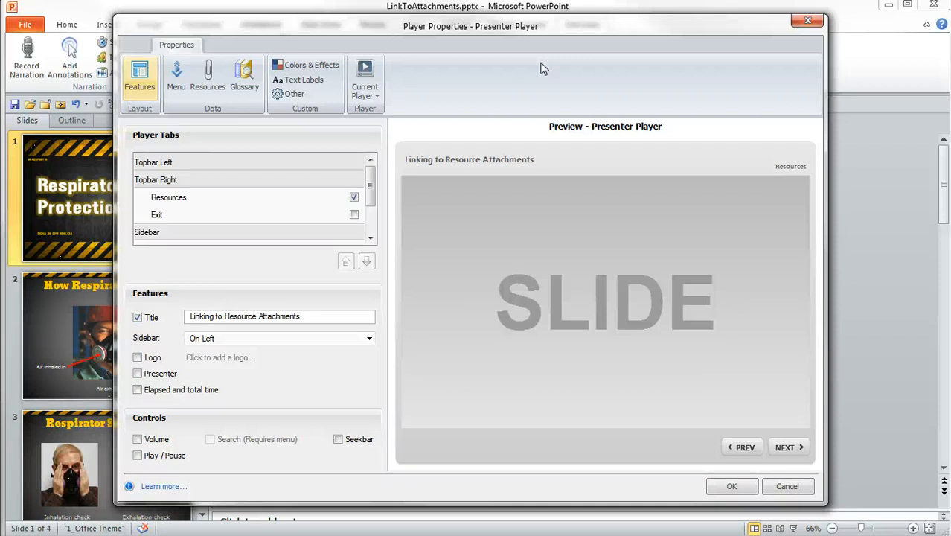
- Show the player's Resources list and select the OSHA Bulletin entry
{"action": "left_click", "coordinate": [209, 78]}
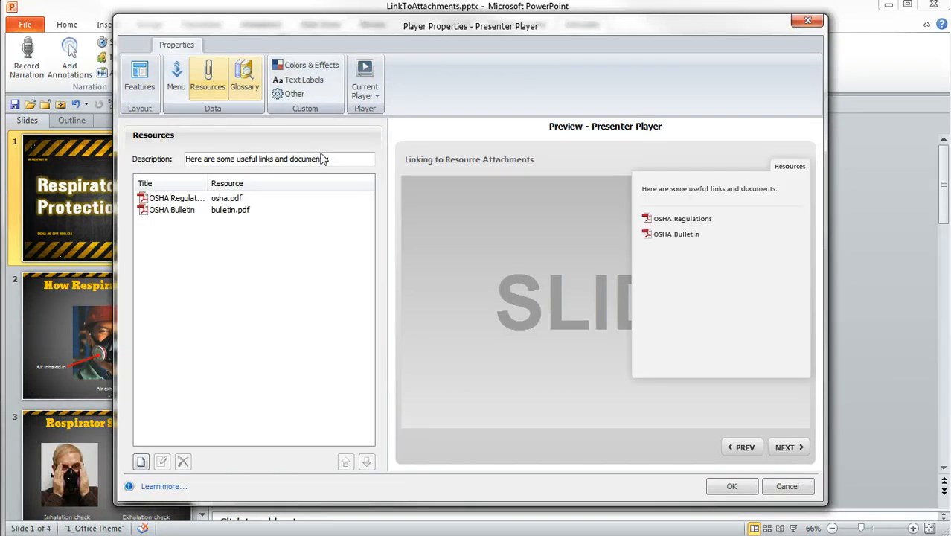
{"action": "left_click", "coordinate": [230, 209]}
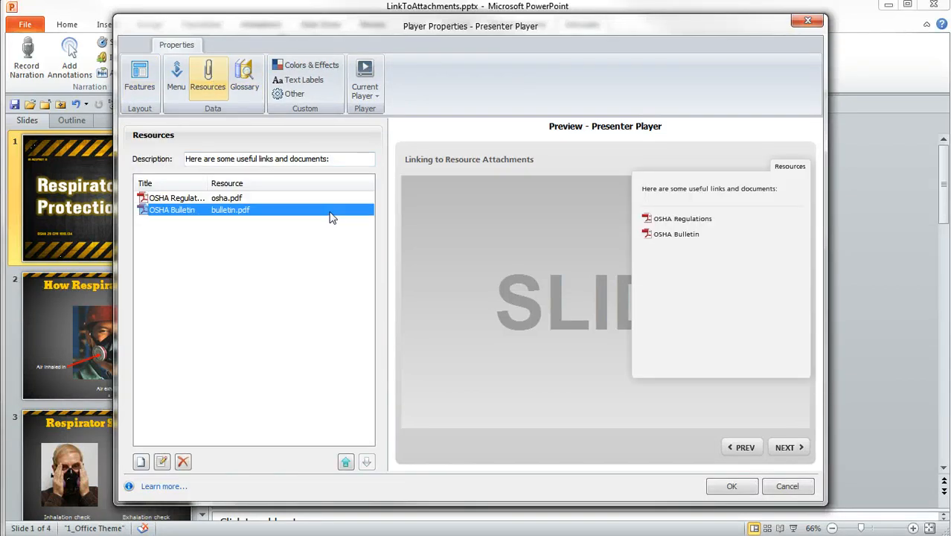
{"action": "mouse_move", "coordinate": [337, 214]}
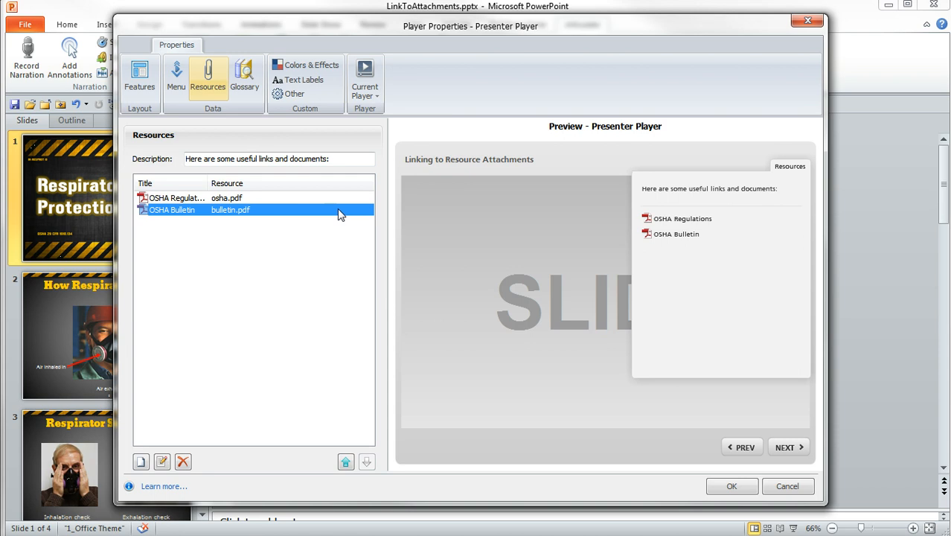
{"action": "mouse_move", "coordinate": [351, 211]}
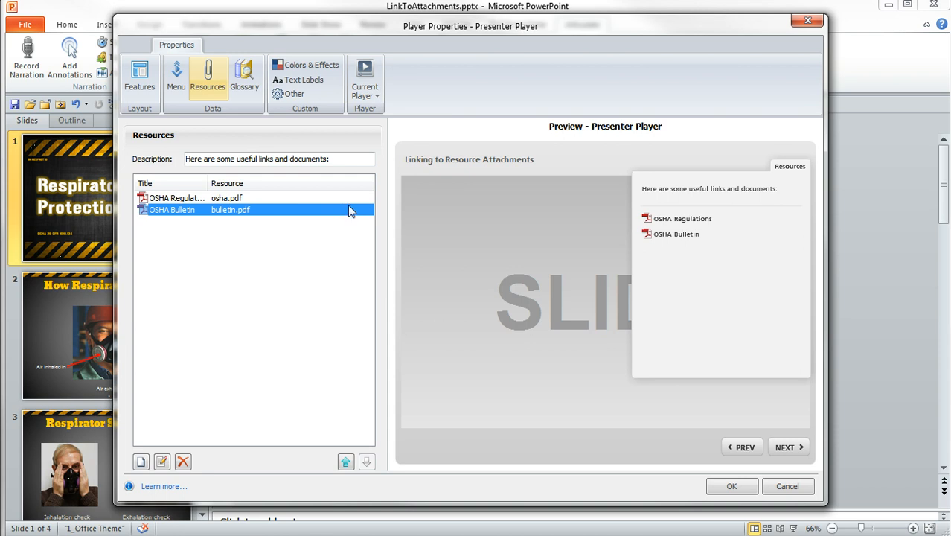
{"action": "mouse_move", "coordinate": [776, 191]}
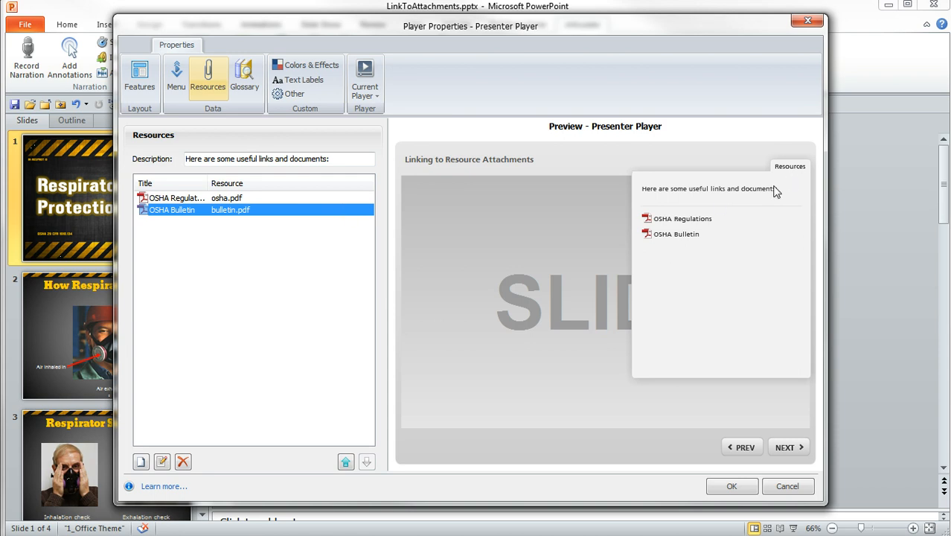
{"action": "mouse_move", "coordinate": [705, 238]}
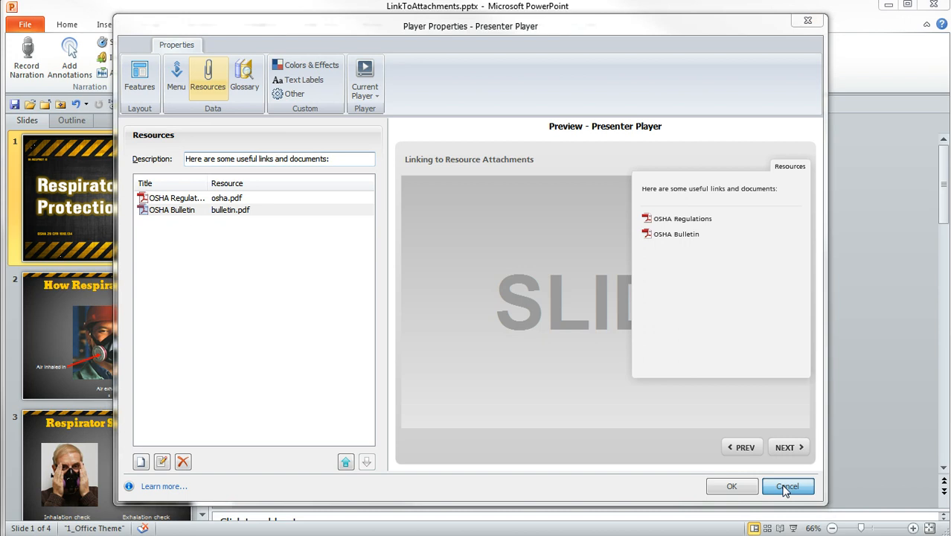
- Cancel out of Player Properties without saving changes
{"action": "left_click", "coordinate": [787, 485]}
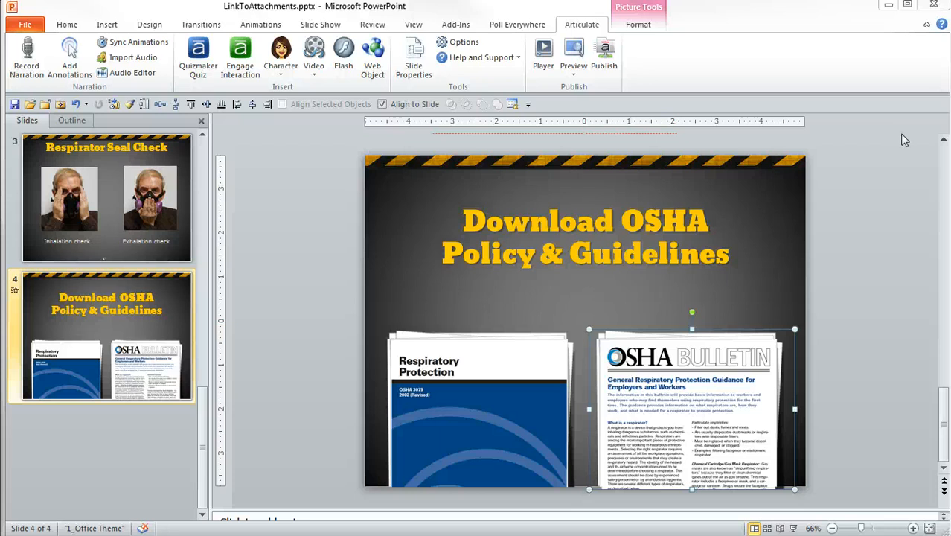
{"action": "mouse_move", "coordinate": [110, 38]}
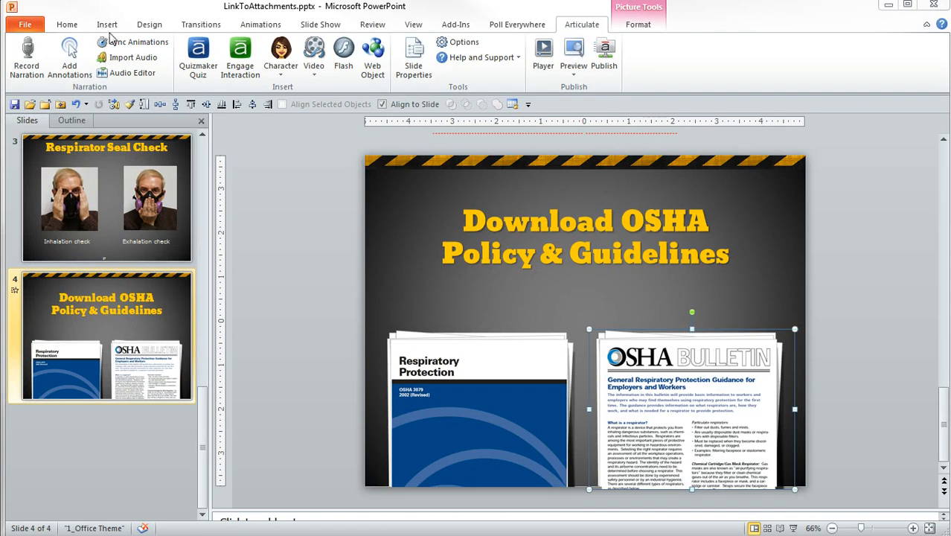
- Bring up the Insert Hyperlink dialog for the OSHA Bulletin picture on slide 4
{"action": "left_click", "coordinate": [107, 24]}
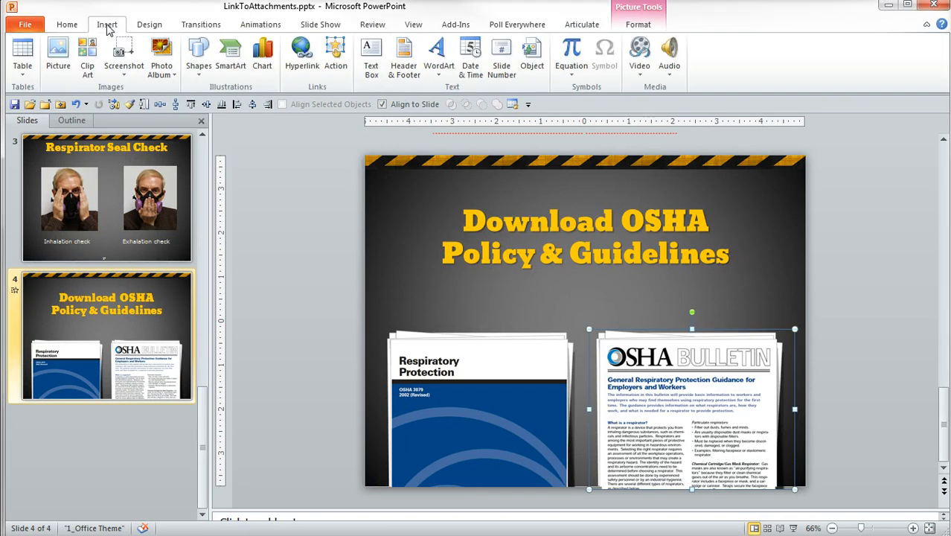
{"action": "mouse_move", "coordinate": [636, 334]}
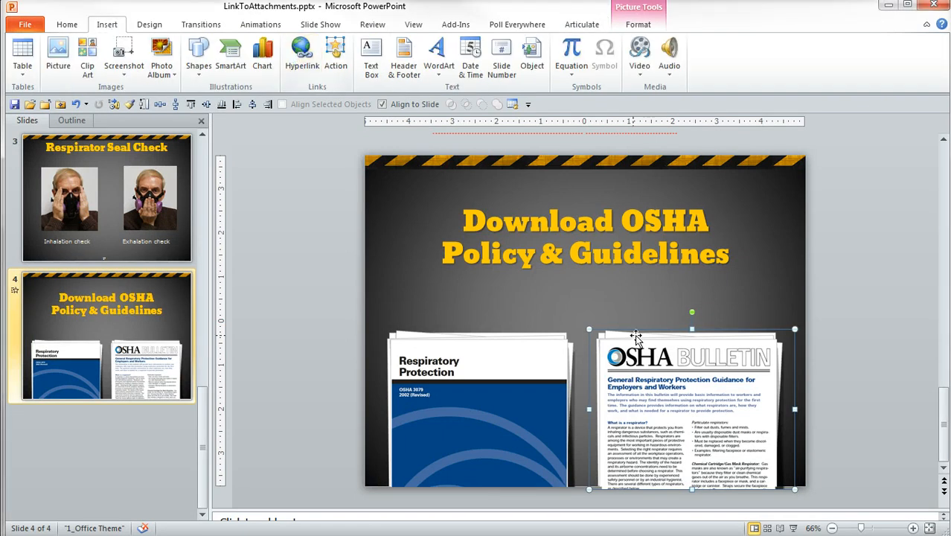
{"action": "right_click", "coordinate": [637, 335]}
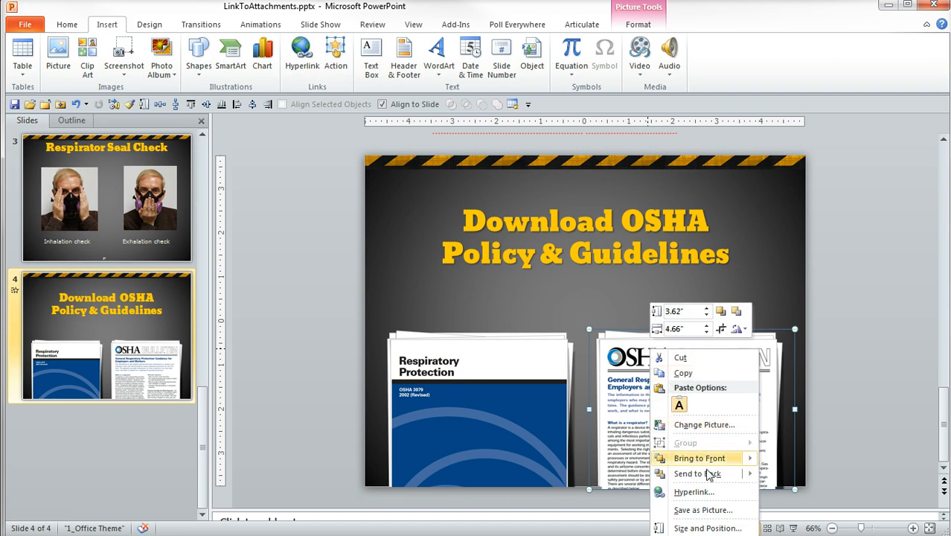
{"action": "mouse_move", "coordinate": [693, 491]}
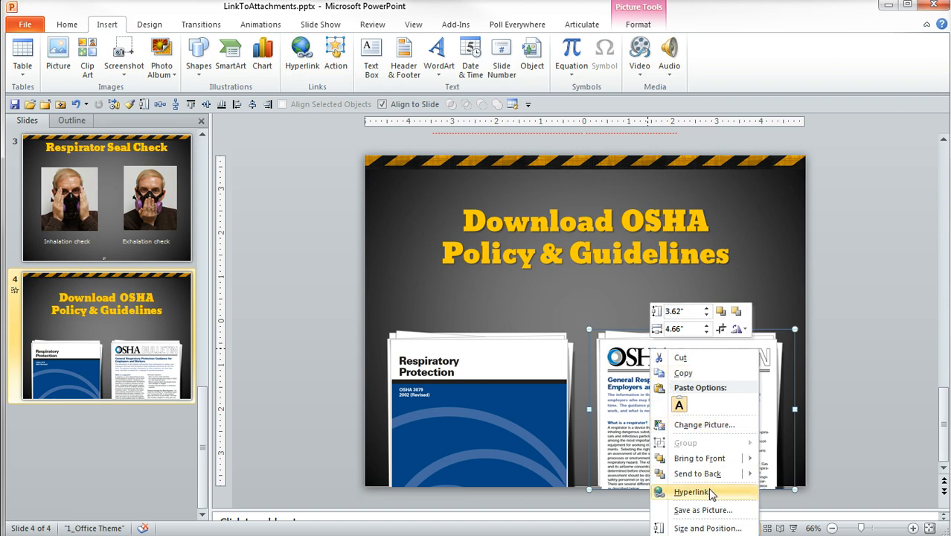
{"action": "mouse_move", "coordinate": [711, 491]}
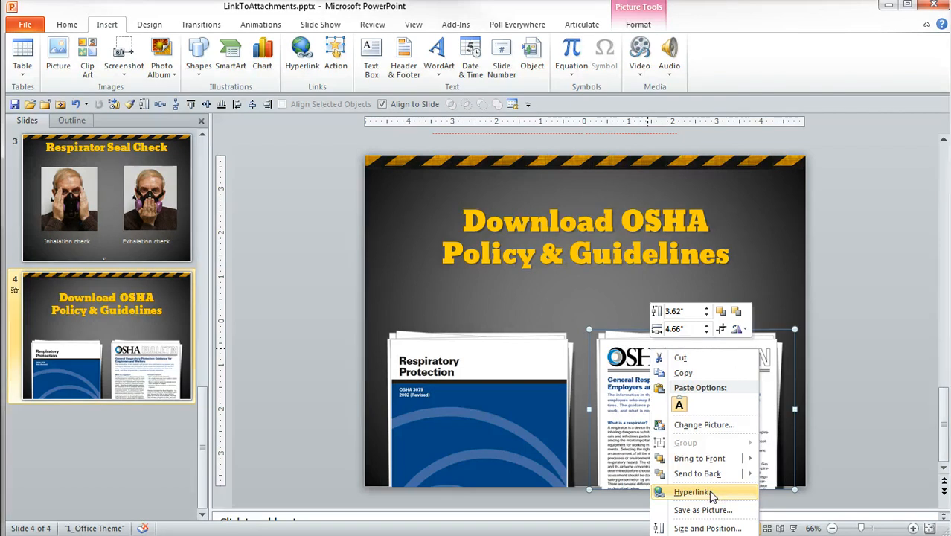
{"action": "left_click", "coordinate": [691, 490]}
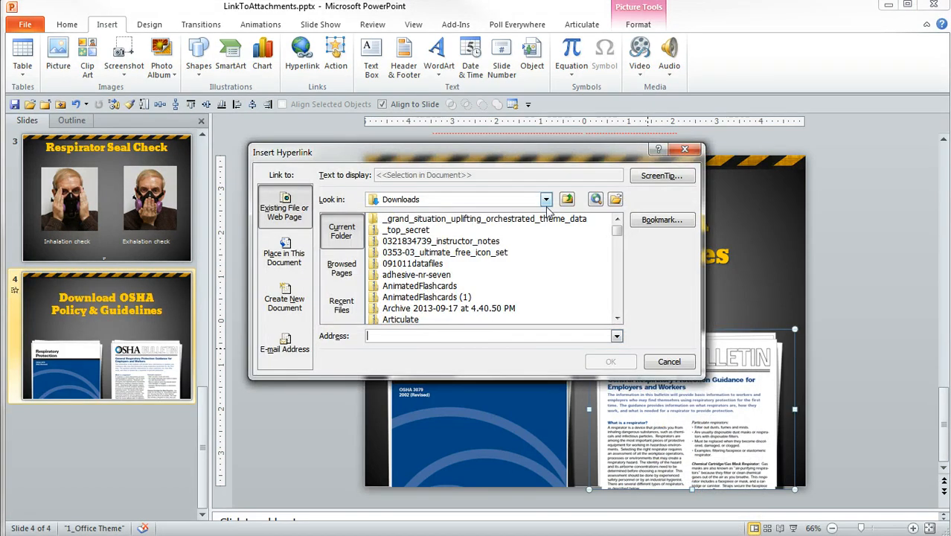
{"action": "mouse_move", "coordinate": [513, 166]}
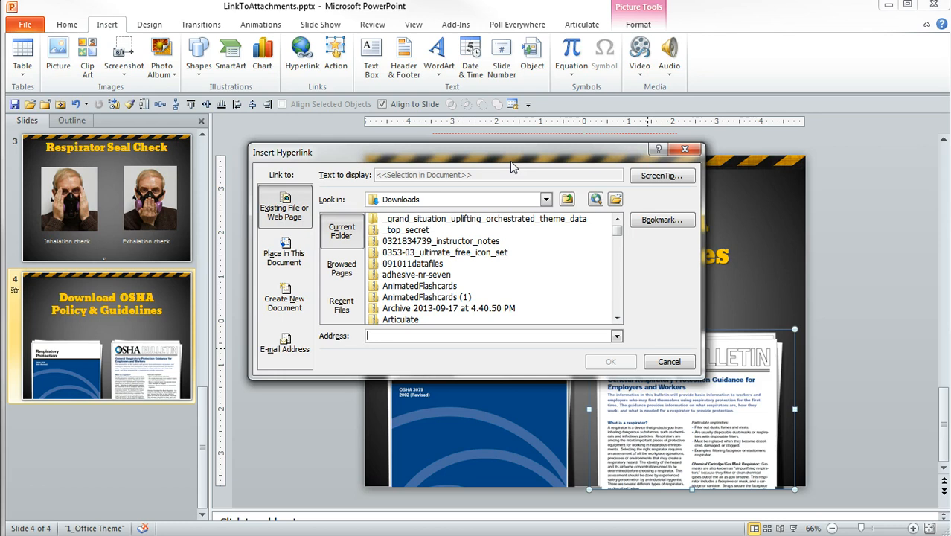
{"action": "mouse_move", "coordinate": [771, 509]}
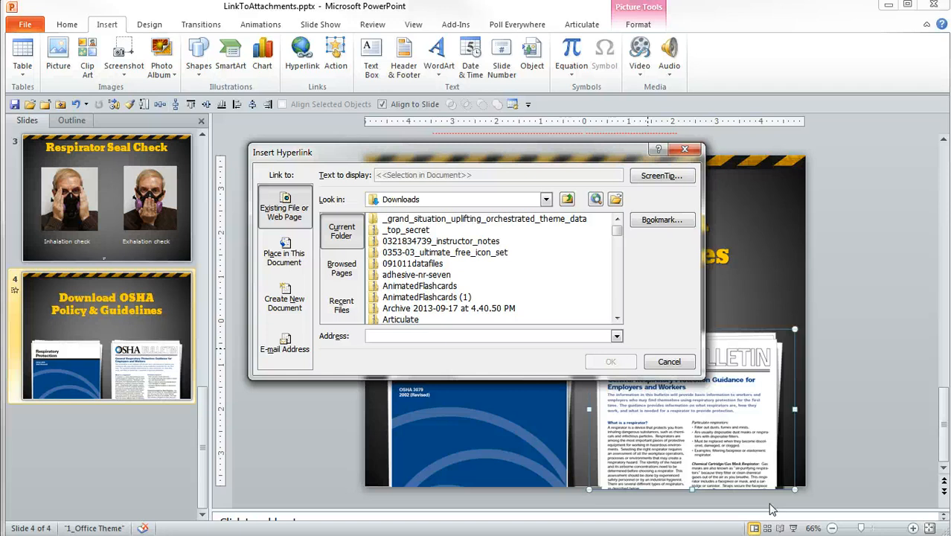
{"action": "left_click", "coordinate": [491, 336]}
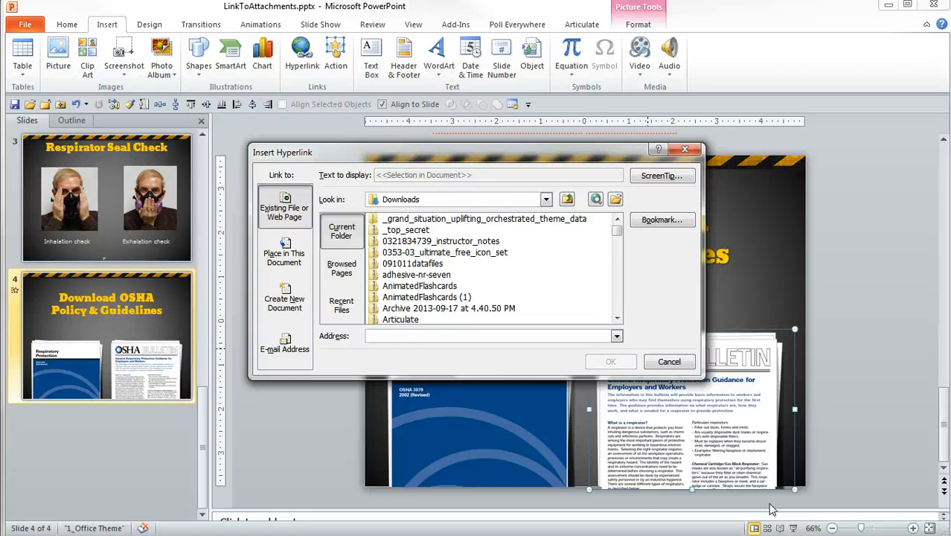
- Set the hyperlink address to presentation_content/external_files/bulletin.pdf and confirm it
{"action": "type", "text": "presentation_content/external_files/"}
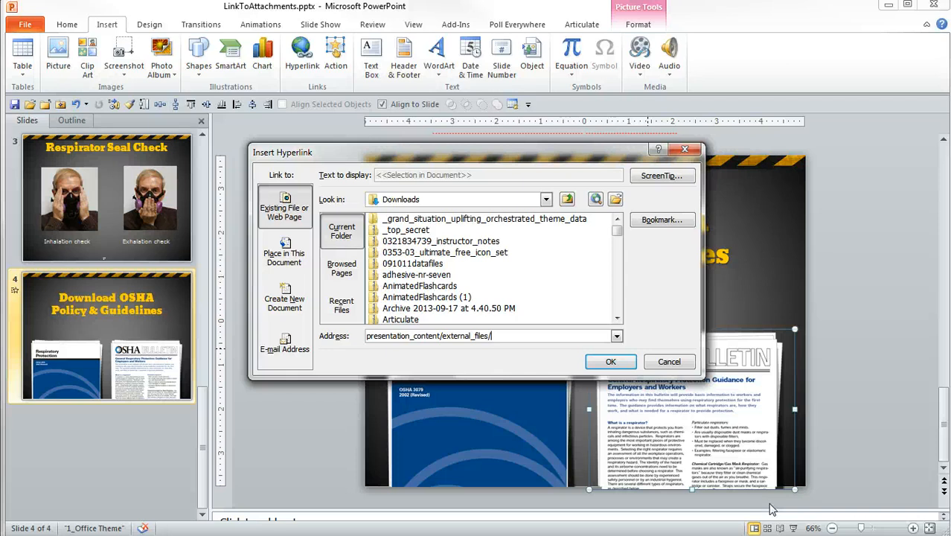
{"action": "type", "text": "be"}
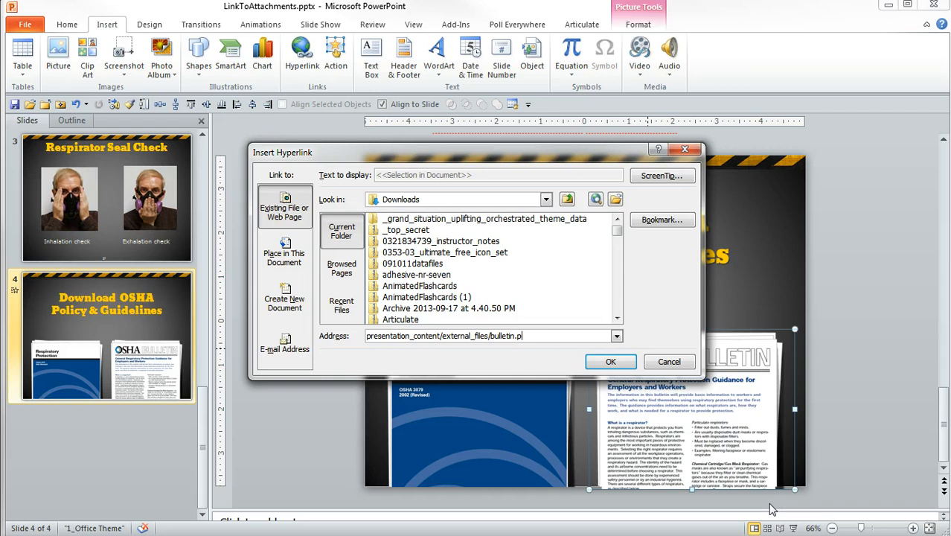
{"action": "type", "text": "df"}
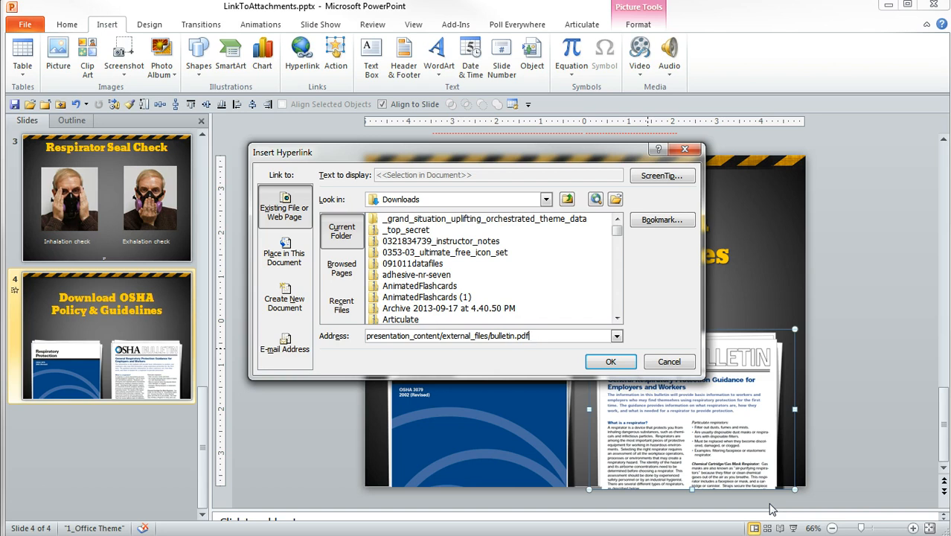
{"action": "left_click", "coordinate": [610, 361]}
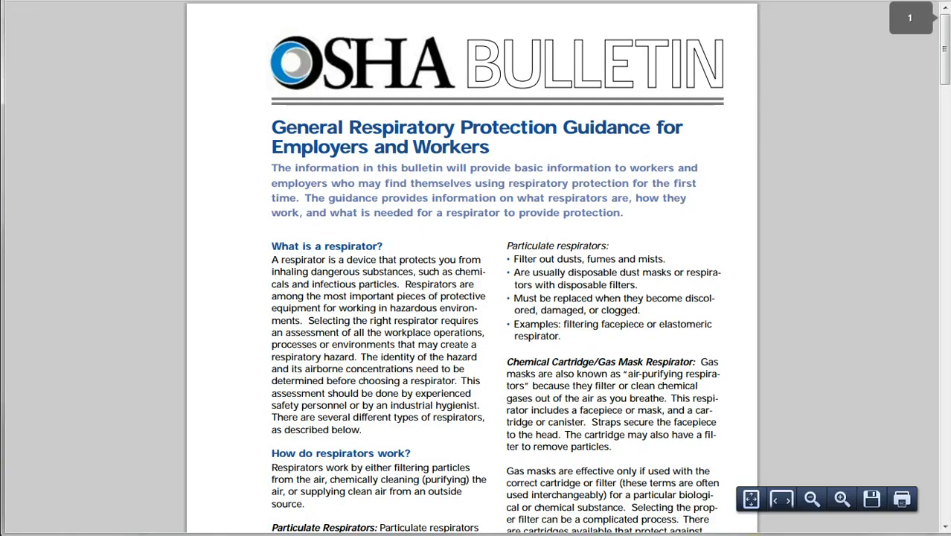
- Open the Respiratory Protection document in the published course's viewer
{"action": "left_click", "coordinate": [775, 498]}
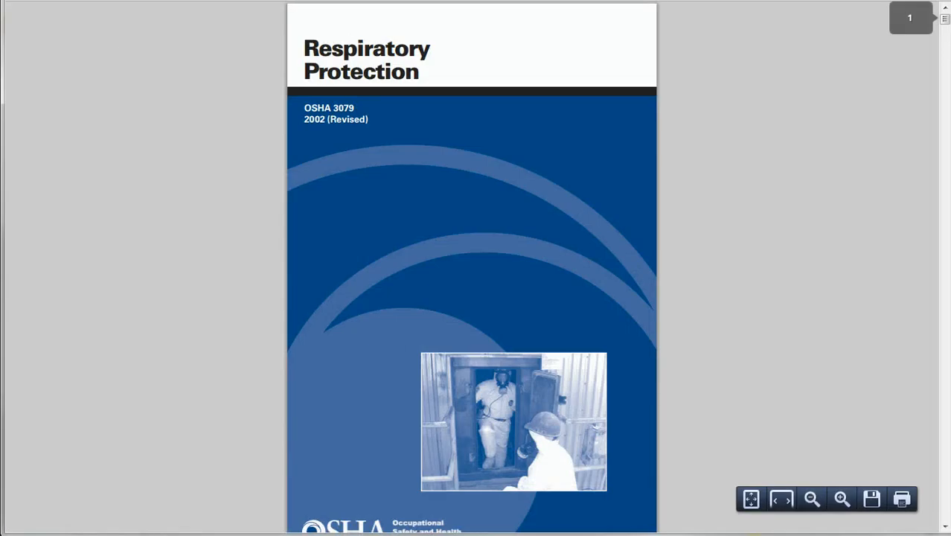